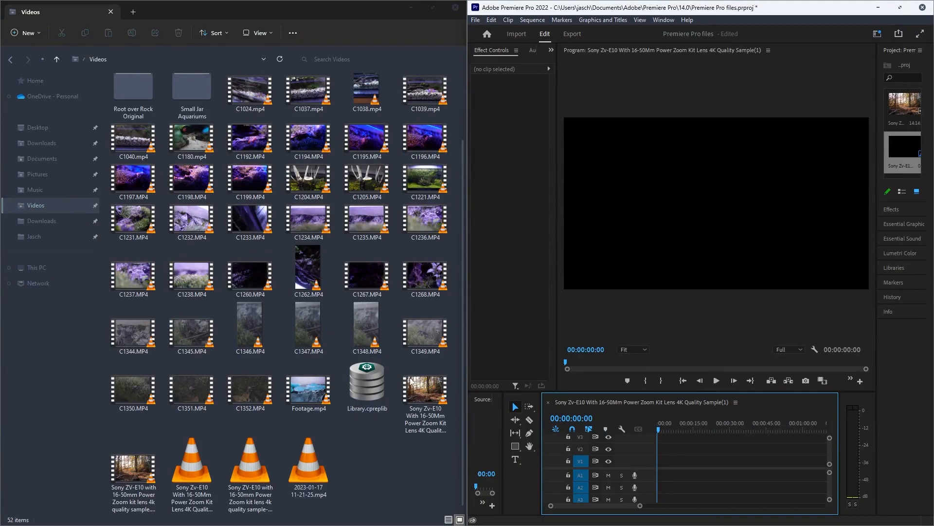
Step: Inspect the type and size properties of three Sony sample clips in Explorer
{"action": "right_click", "coordinate": [424, 387]}
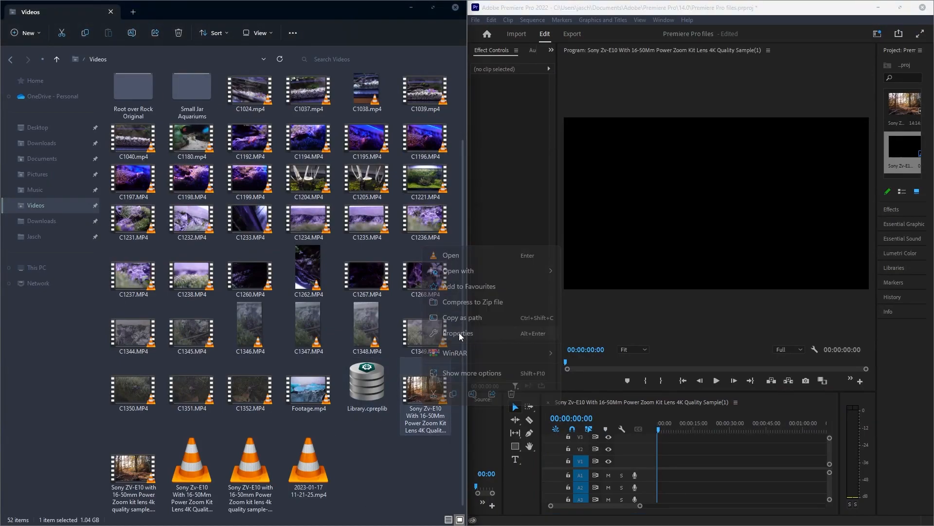
{"action": "left_click", "coordinate": [457, 333]}
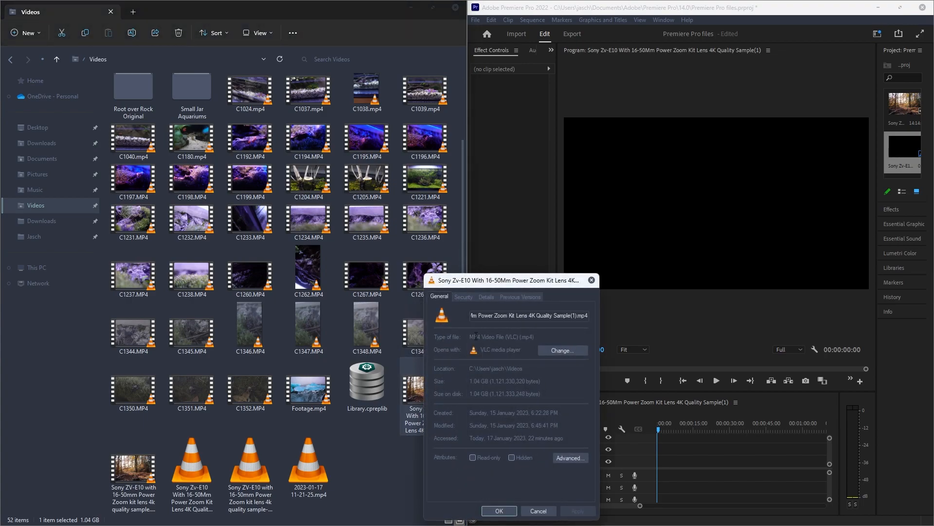
{"action": "left_click", "coordinate": [498, 511]}
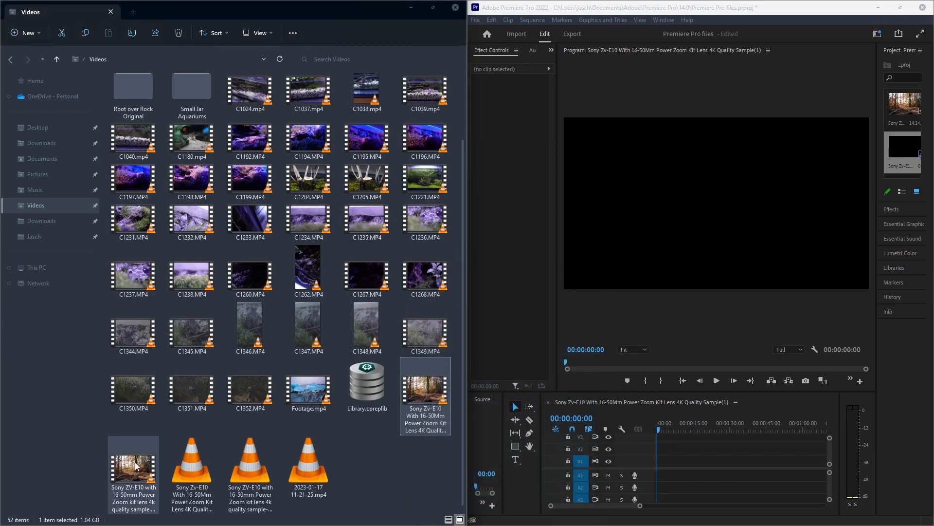
{"action": "right_click", "coordinate": [133, 471]}
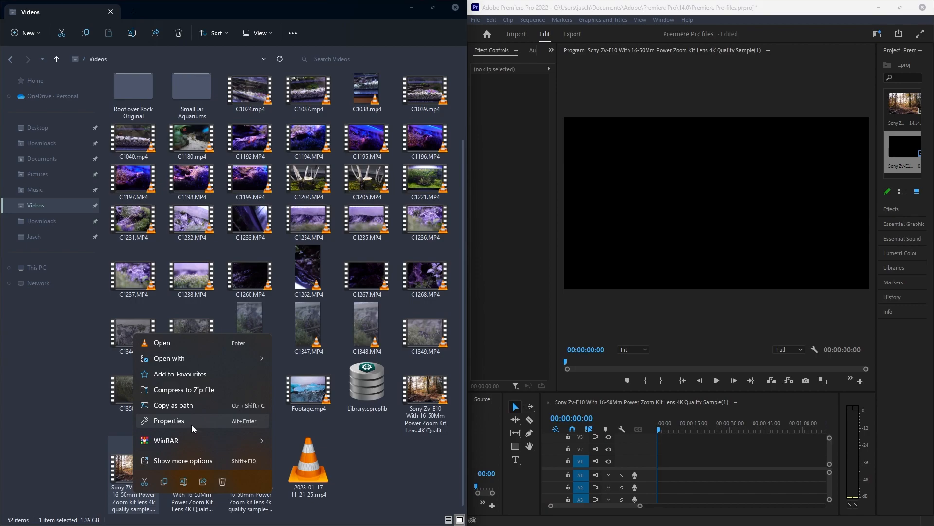
{"action": "left_click", "coordinate": [170, 420]}
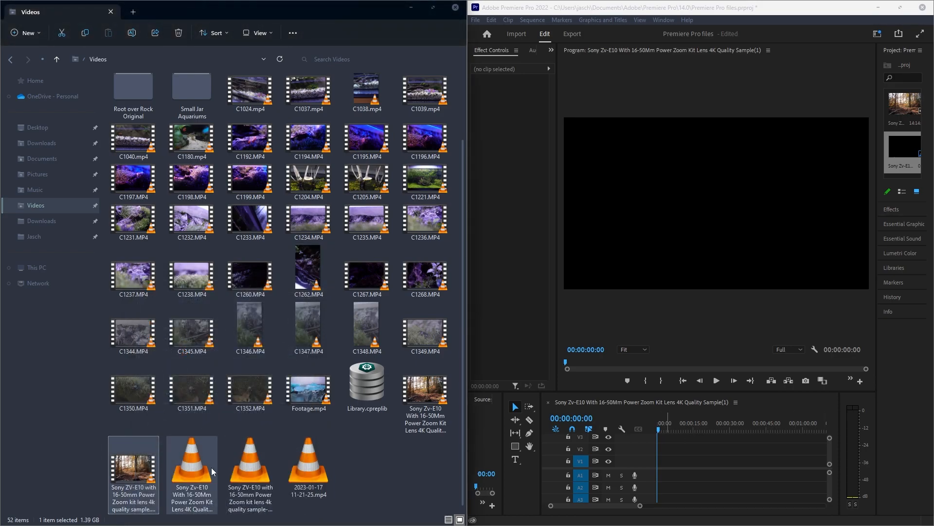
{"action": "right_click", "coordinate": [191, 465]}
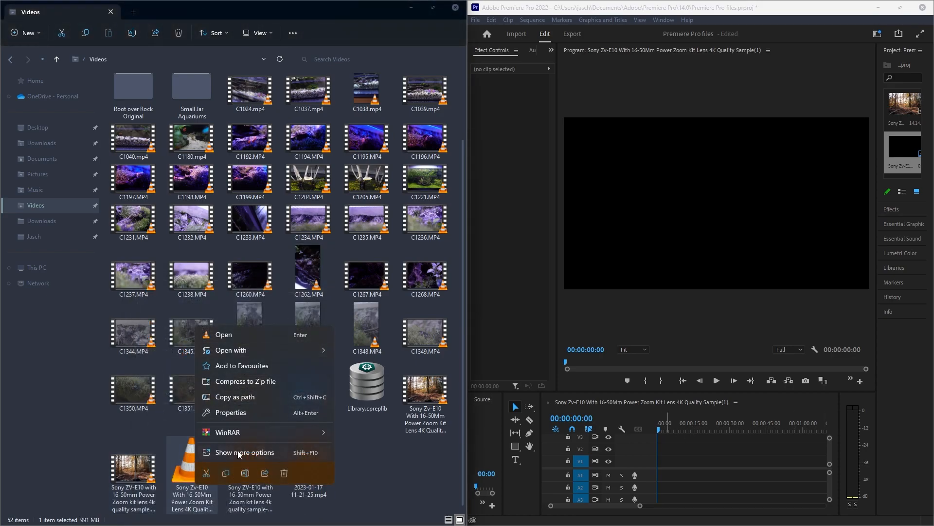
{"action": "left_click", "coordinate": [230, 412]}
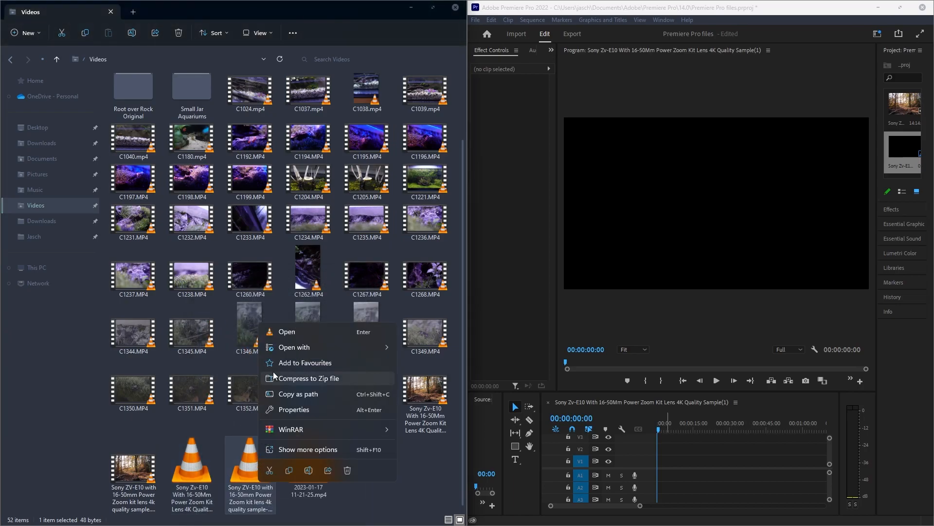
Step: Bring the Sony sample MP4s into the Premiere project and launch HandBrake's source picker
{"action": "left_click", "coordinate": [293, 409]}
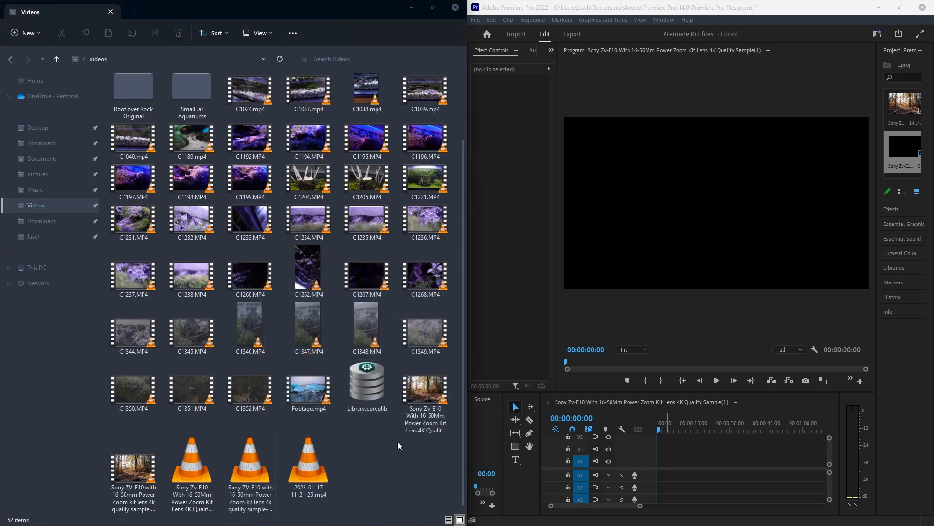
{"action": "left_click", "coordinate": [250, 468]}
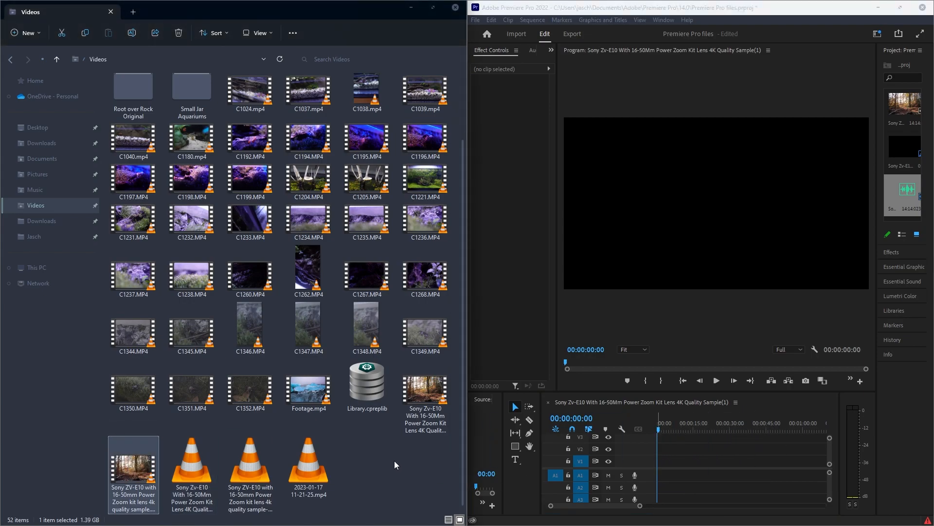
{"action": "left_click", "coordinate": [424, 393]}
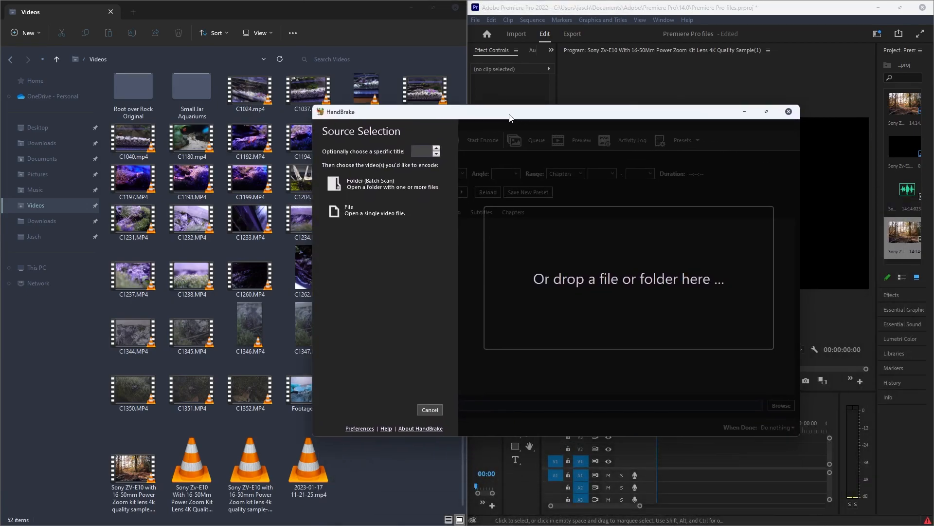
{"action": "mouse_move", "coordinate": [563, 105]}
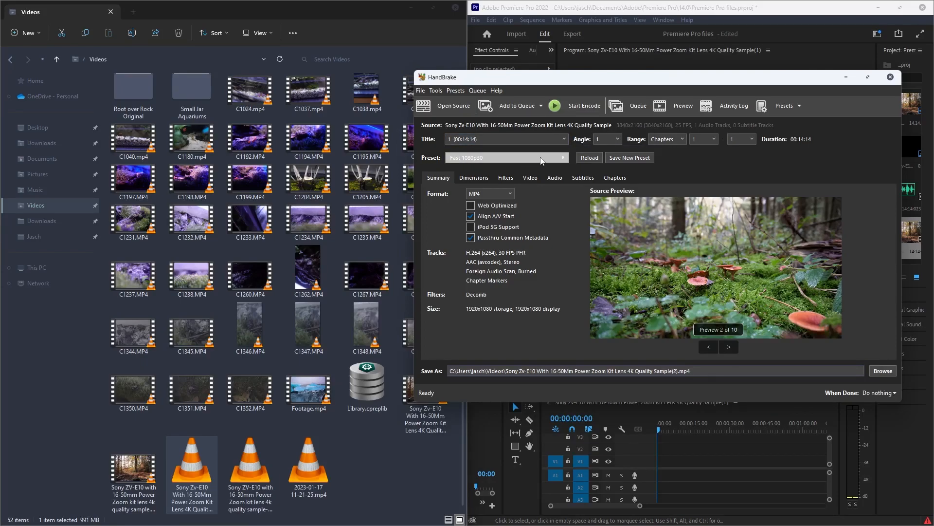
Step: Apply the Fast 2160p60 4K HEVC preset for H.265 10-bit 3840x2160 MP4 output
{"action": "left_click", "coordinate": [506, 157]}
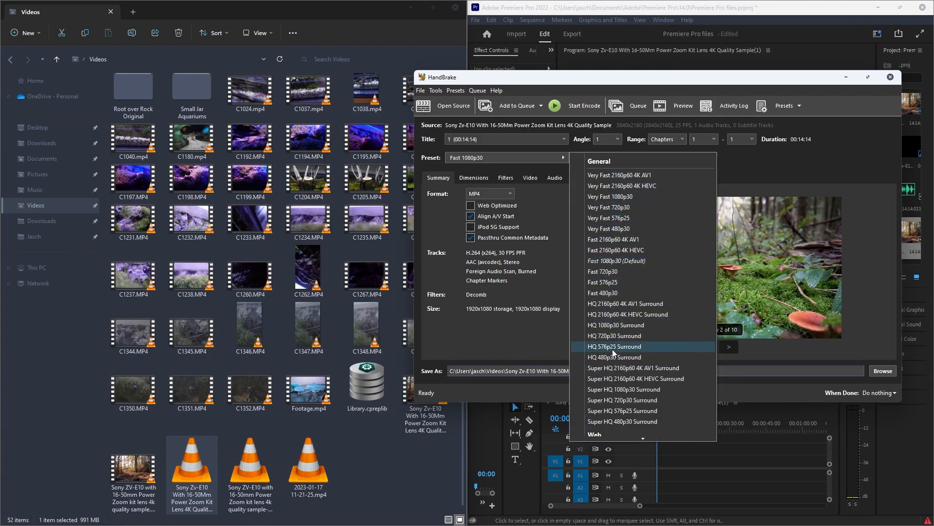
{"action": "mouse_move", "coordinate": [615, 261]}
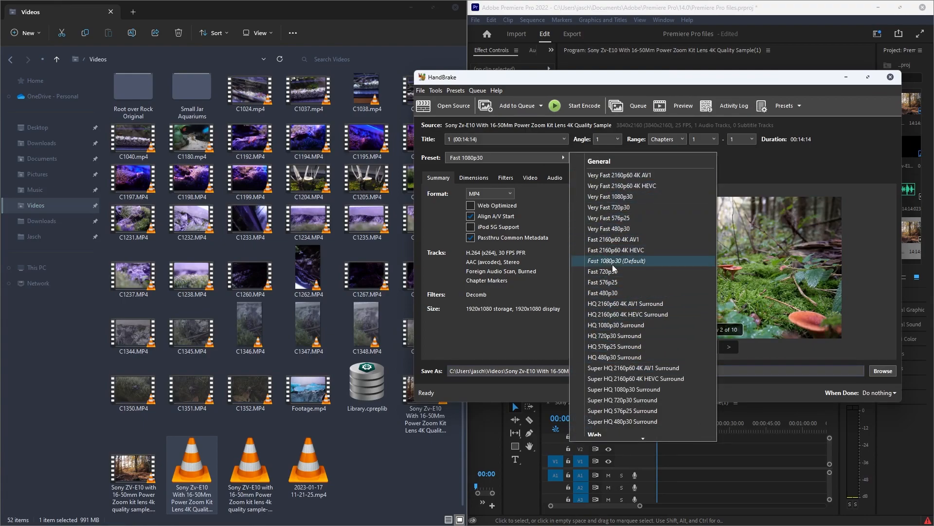
{"action": "mouse_move", "coordinate": [620, 174]}
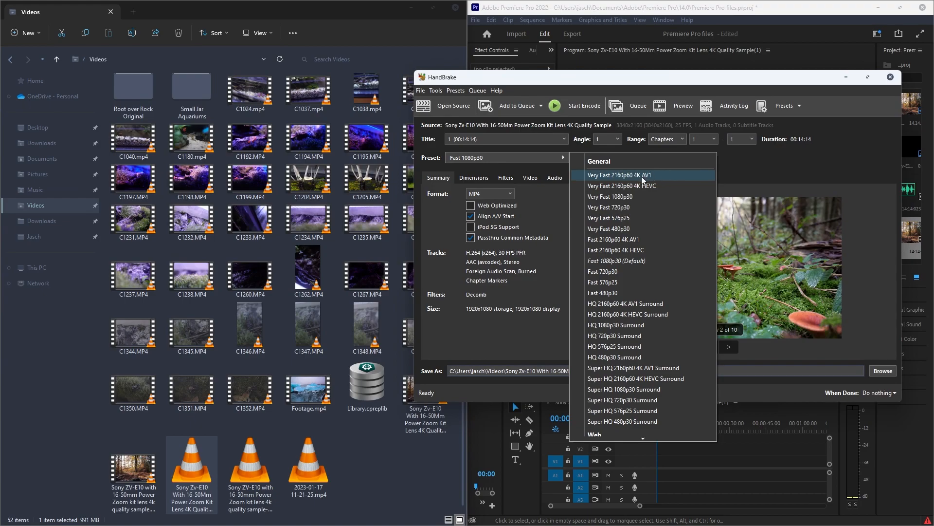
{"action": "mouse_move", "coordinate": [655, 177]}
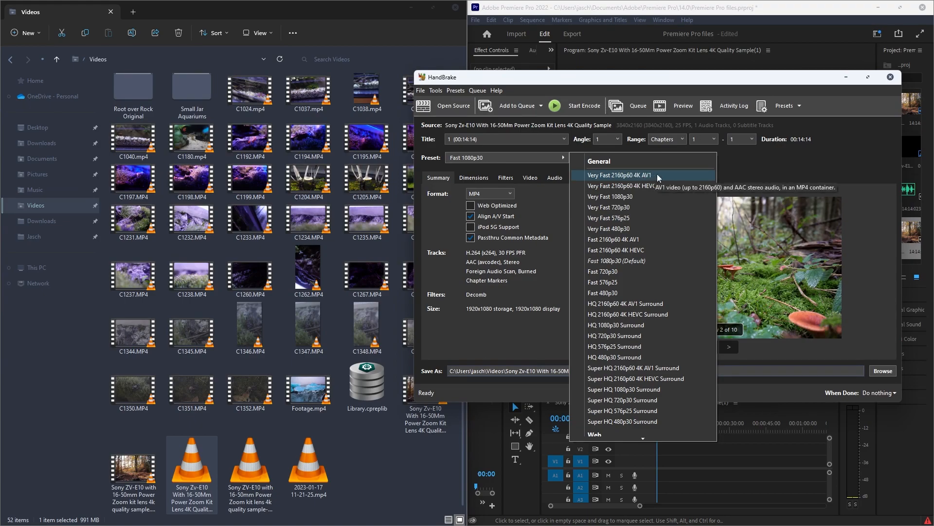
{"action": "mouse_move", "coordinate": [628, 314]}
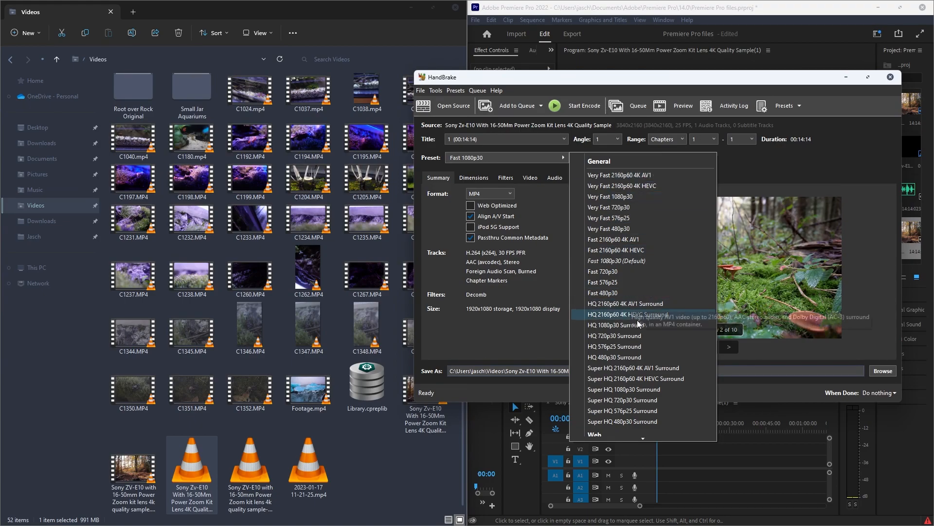
{"action": "mouse_move", "coordinate": [611, 197]}
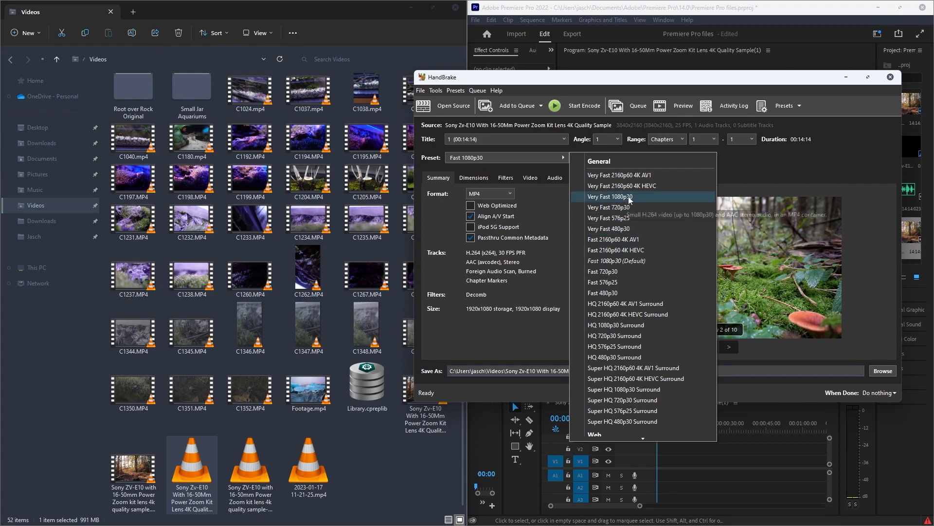
{"action": "scroll", "scroll_direction": "down", "scroll_amount": 3}
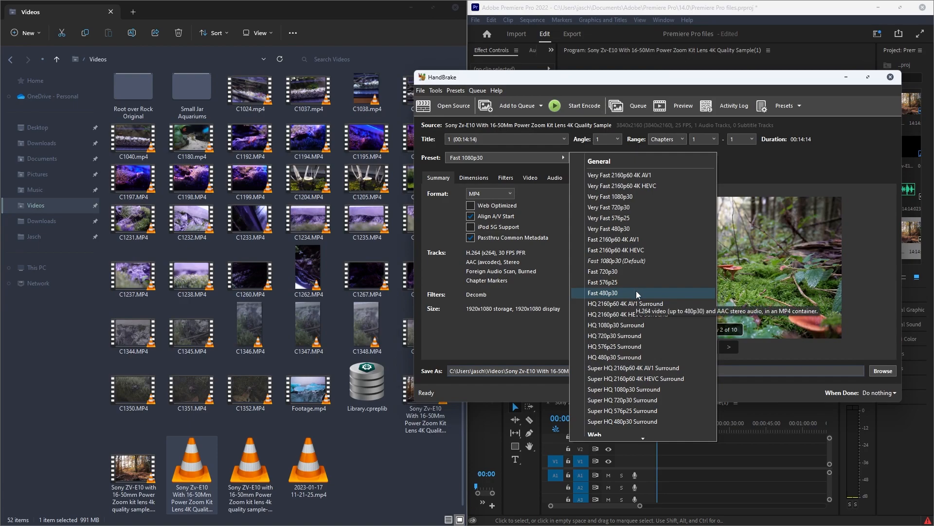
{"action": "mouse_move", "coordinate": [617, 261]}
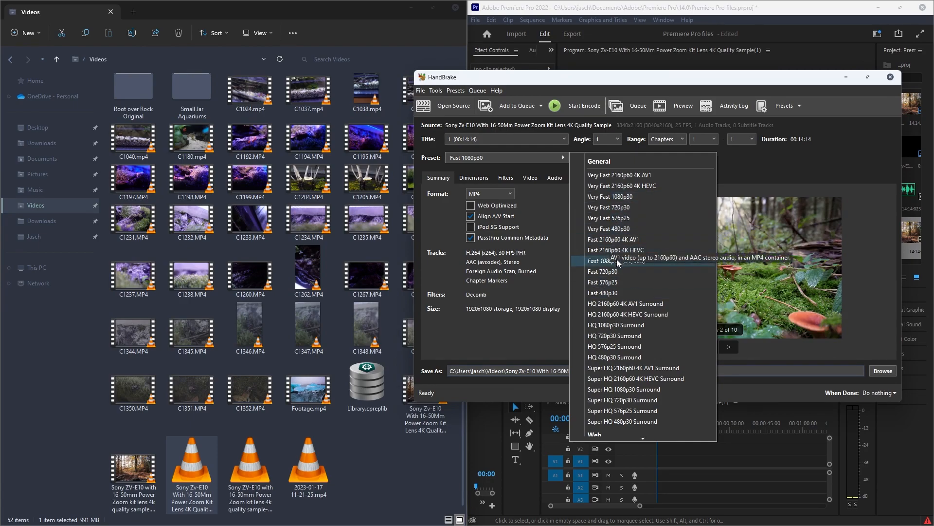
{"action": "mouse_move", "coordinate": [617, 250]}
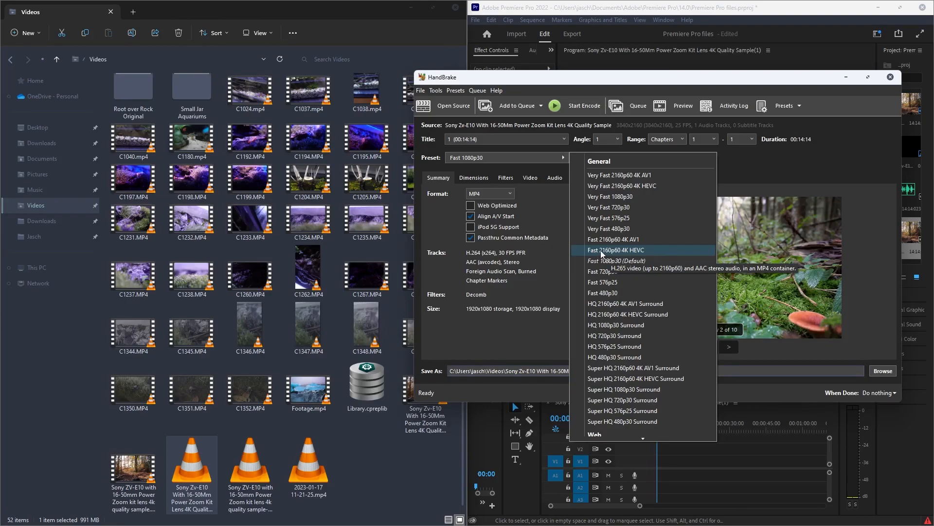
{"action": "mouse_move", "coordinate": [617, 261]}
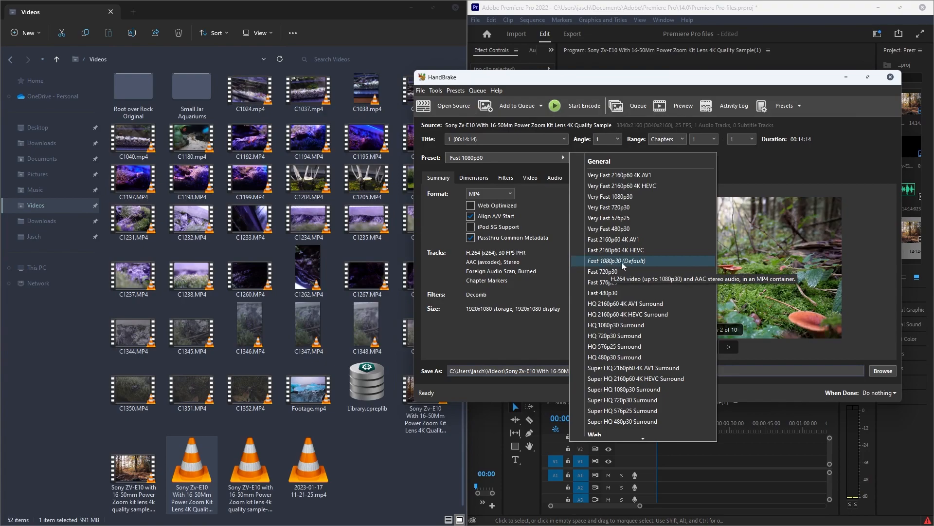
{"action": "mouse_move", "coordinate": [616, 250]}
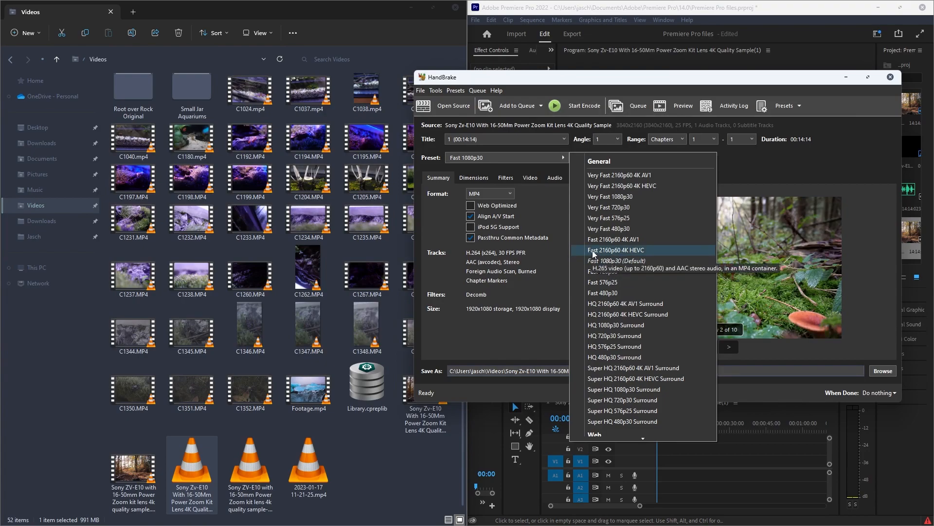
{"action": "mouse_move", "coordinate": [600, 255]}
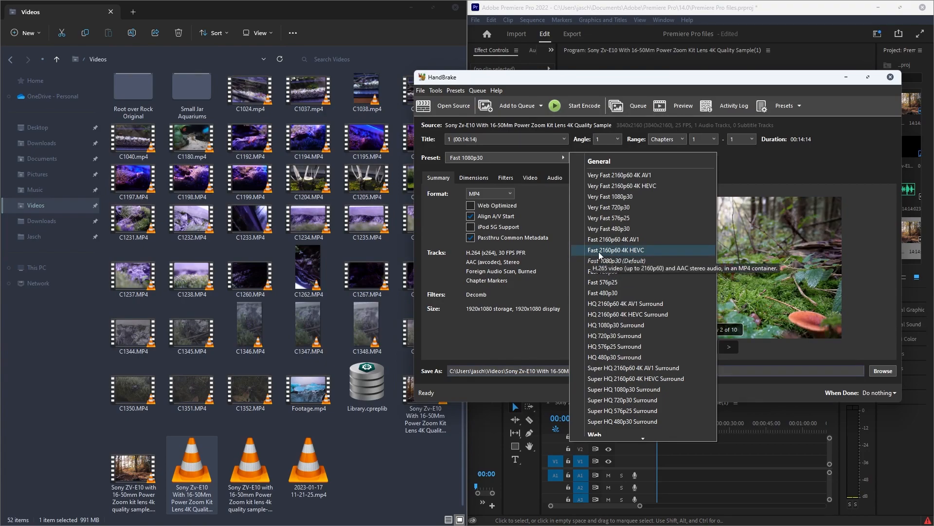
{"action": "mouse_move", "coordinate": [615, 256]}
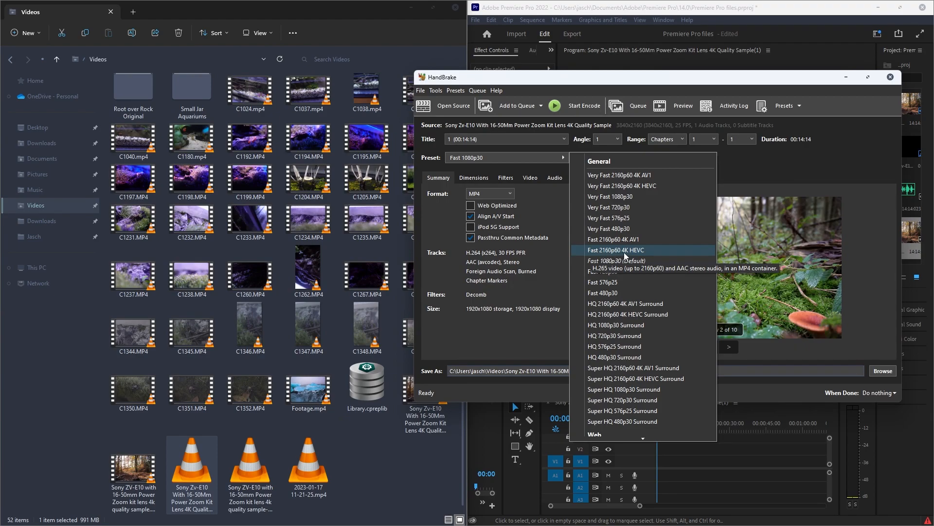
{"action": "mouse_move", "coordinate": [655, 254]}
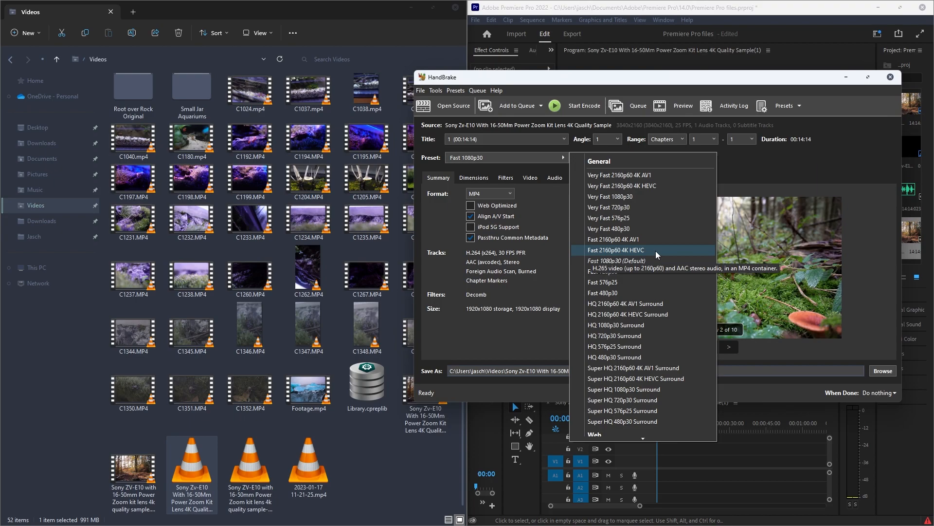
{"action": "left_click", "coordinate": [616, 250]}
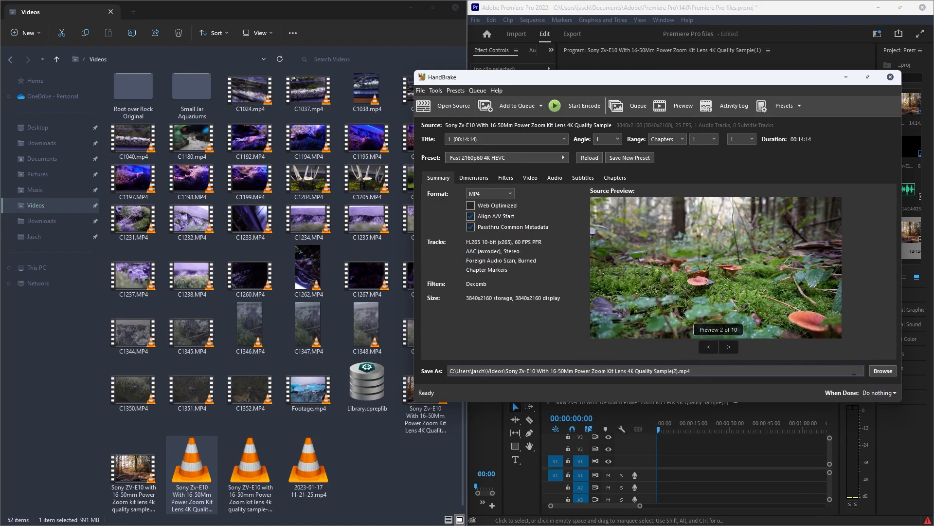
{"action": "mouse_move", "coordinate": [577, 105]}
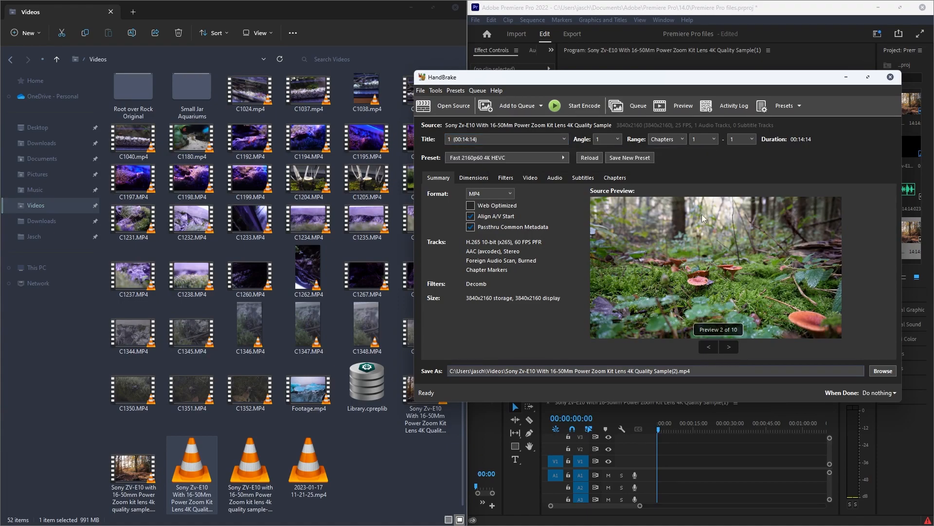
{"action": "left_click", "coordinate": [507, 158]}
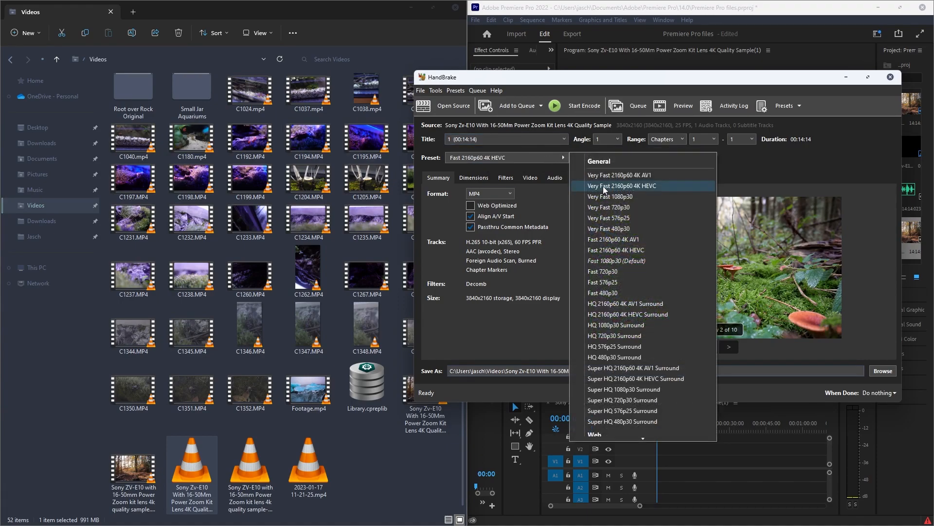
{"action": "mouse_move", "coordinate": [598, 177]}
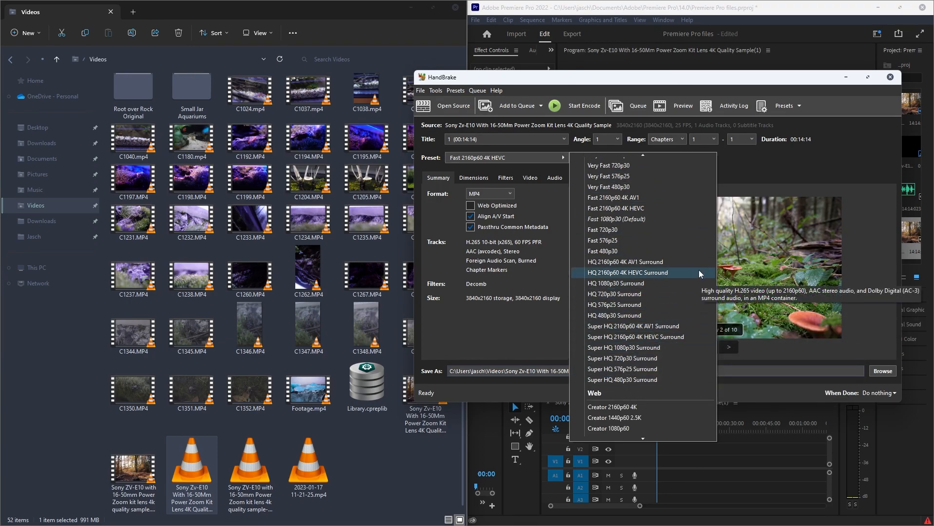
{"action": "mouse_move", "coordinate": [603, 251]}
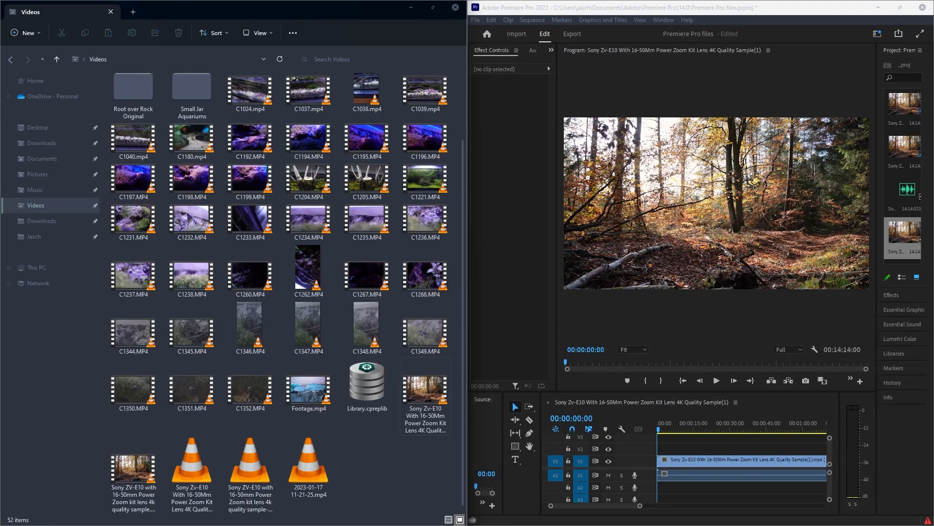
{"action": "mouse_move", "coordinate": [916, 22]}
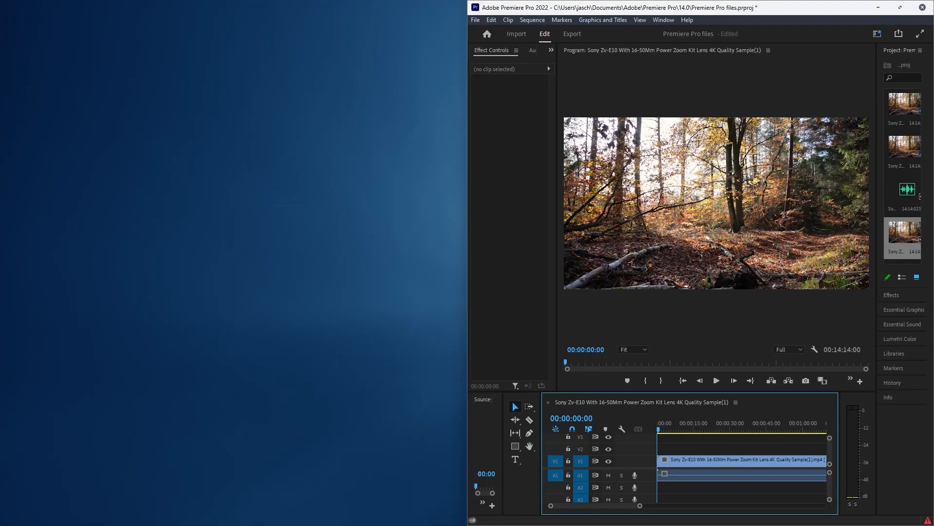
Step: Close Premiere Pro so the save-changes prompt for the project appears
{"action": "left_click", "coordinate": [923, 7]}
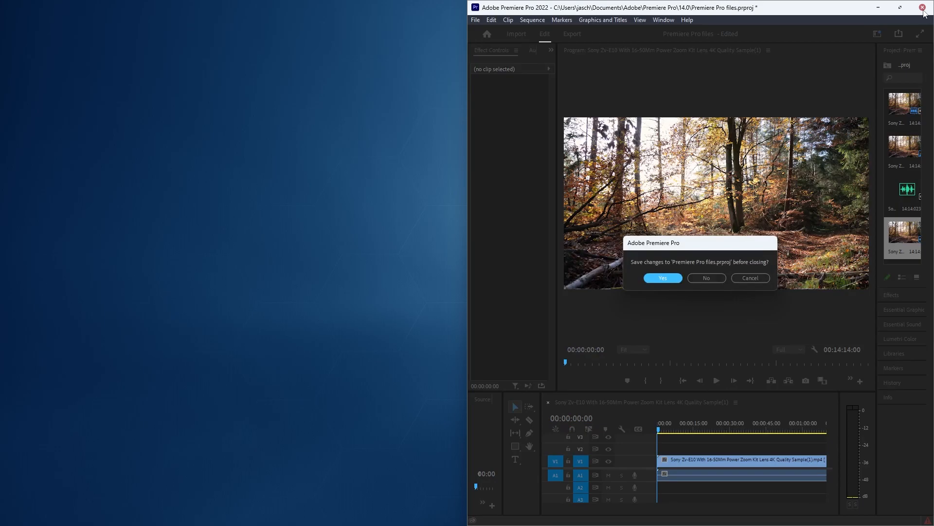